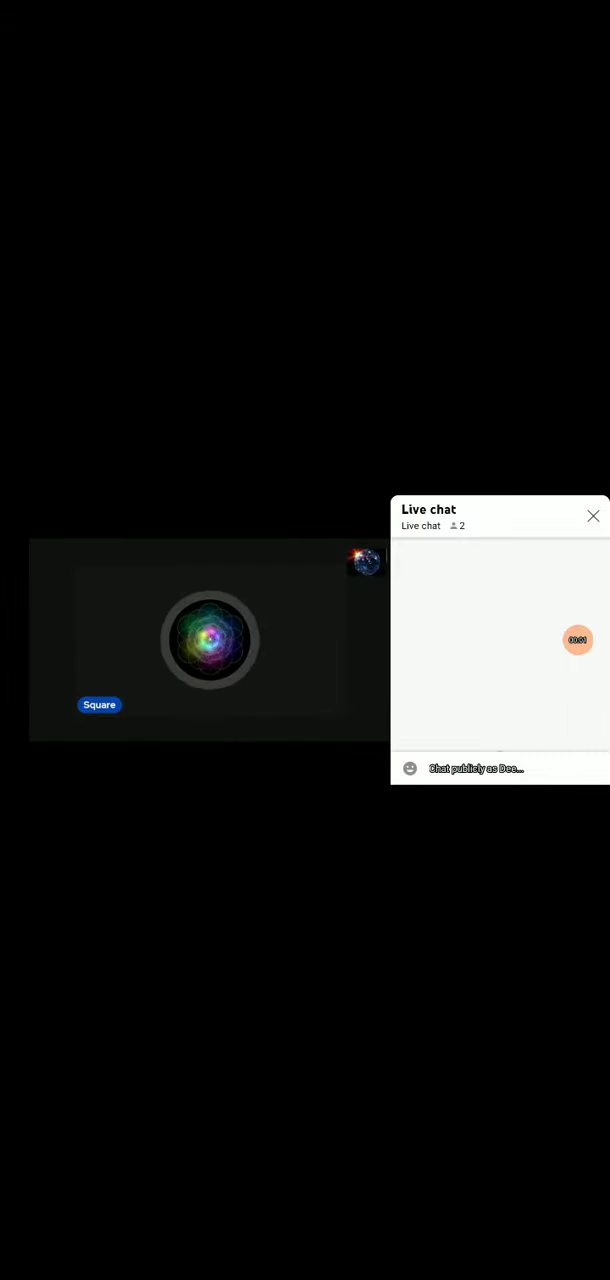
Dismiss the Live chat panel so the stream with the glowing orb avatar fills the view
left_click(592, 516)
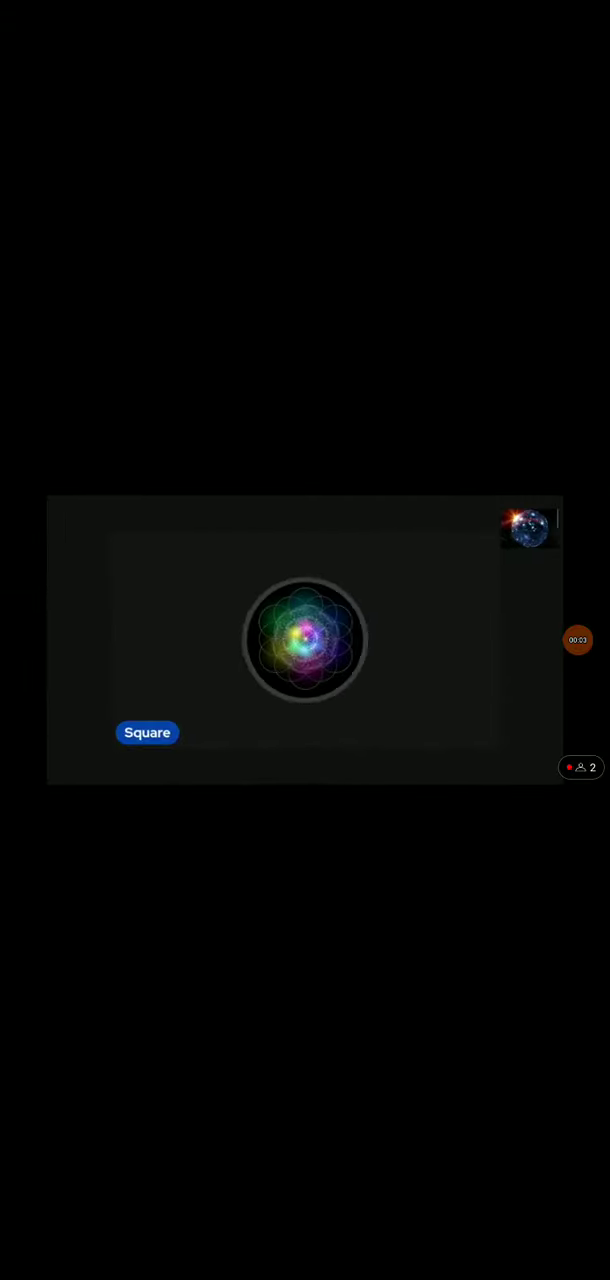